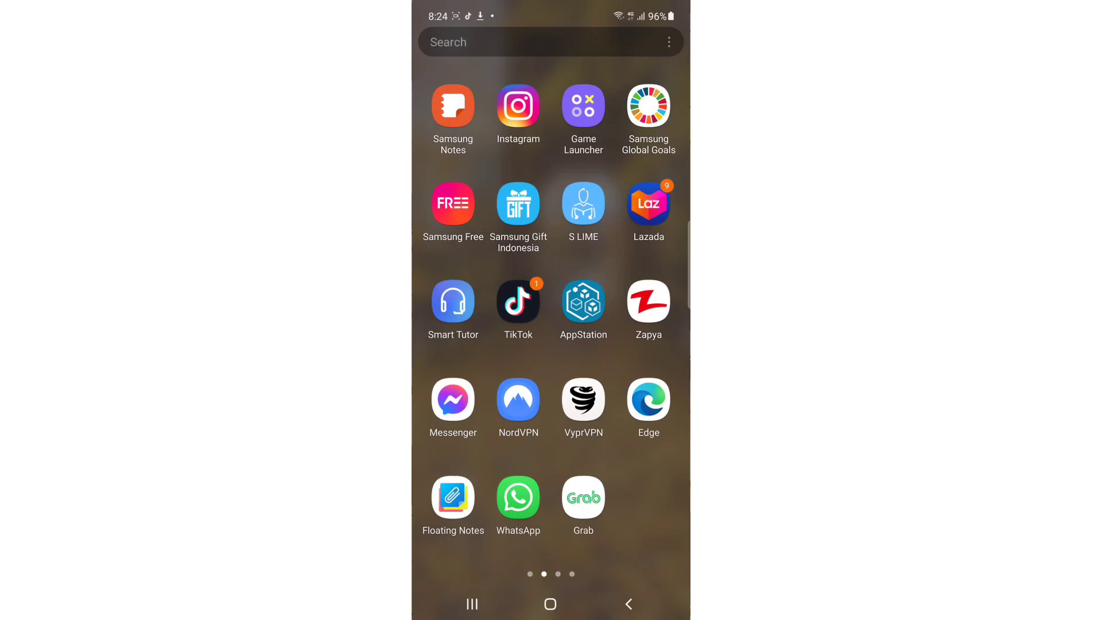
- Launch Instagram from the app drawer so the home feed appears
{"action": "left_click", "coordinate": [518, 110]}
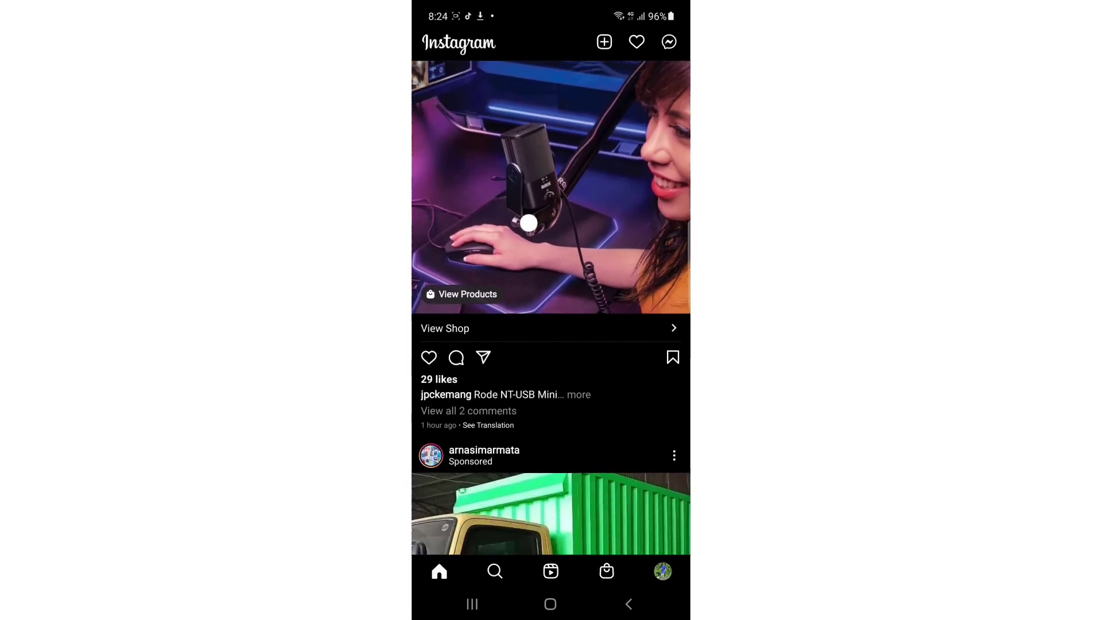
- Go to your own profile and show its account options menu with Settings
{"action": "left_click", "coordinate": [661, 571]}
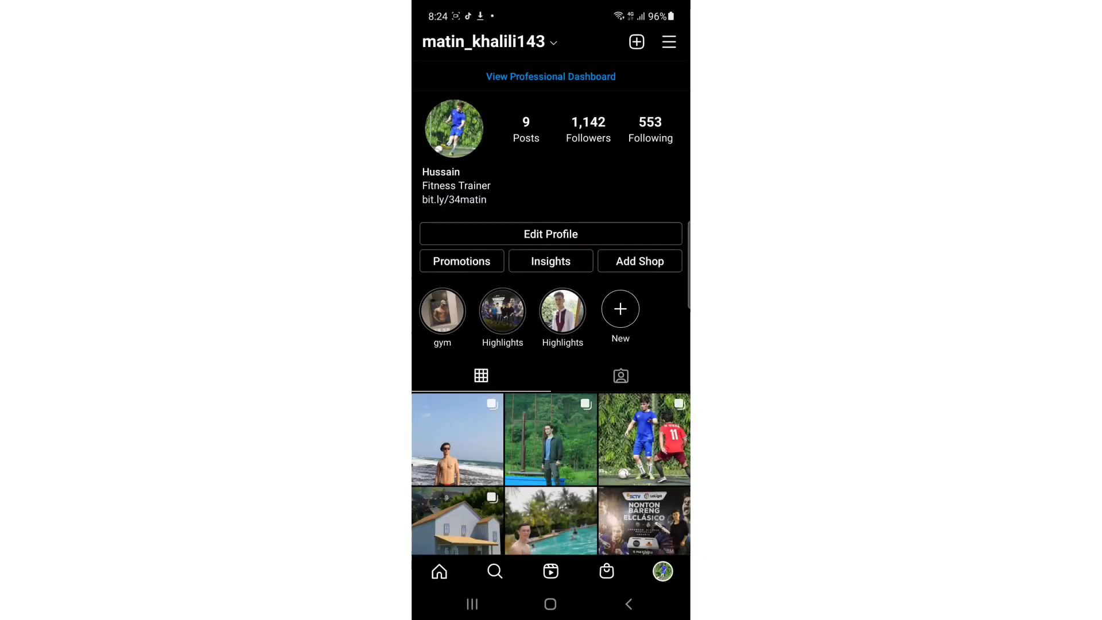
{"action": "left_click", "coordinate": [667, 42]}
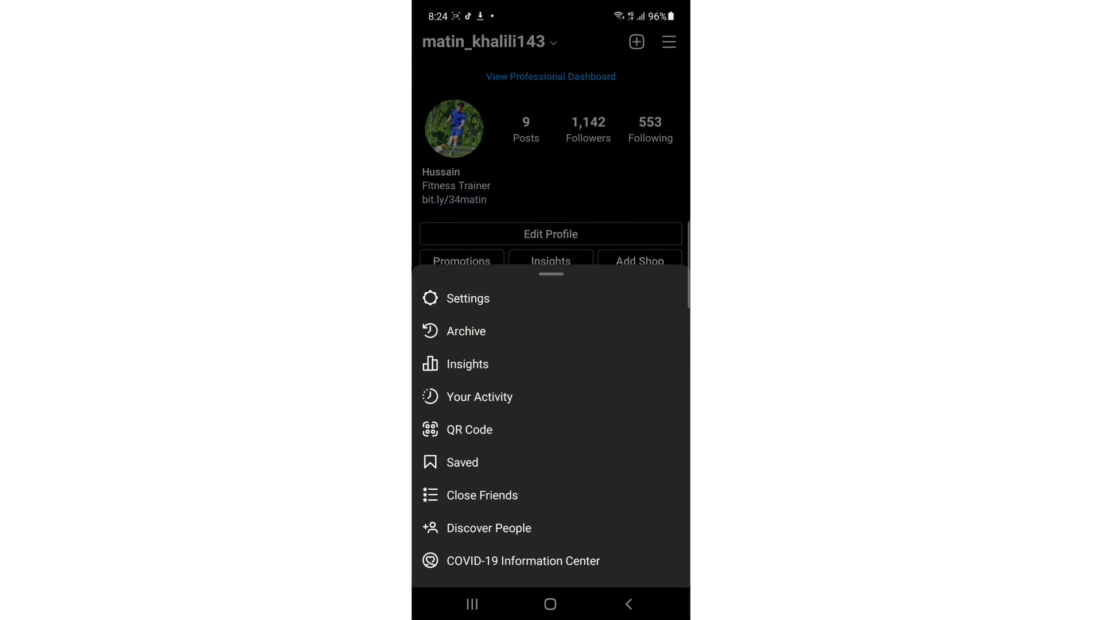
- Go into Settings and then the Privacy settings page
{"action": "left_click", "coordinate": [467, 298]}
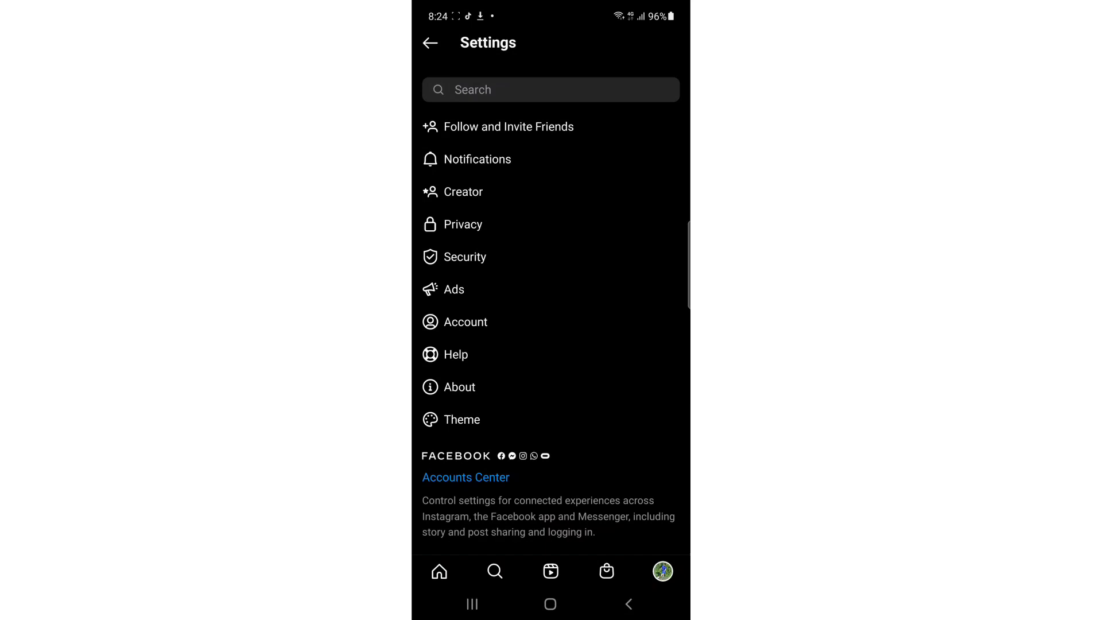
{"action": "scroll", "scroll_direction": "down", "scroll_amount": 3}
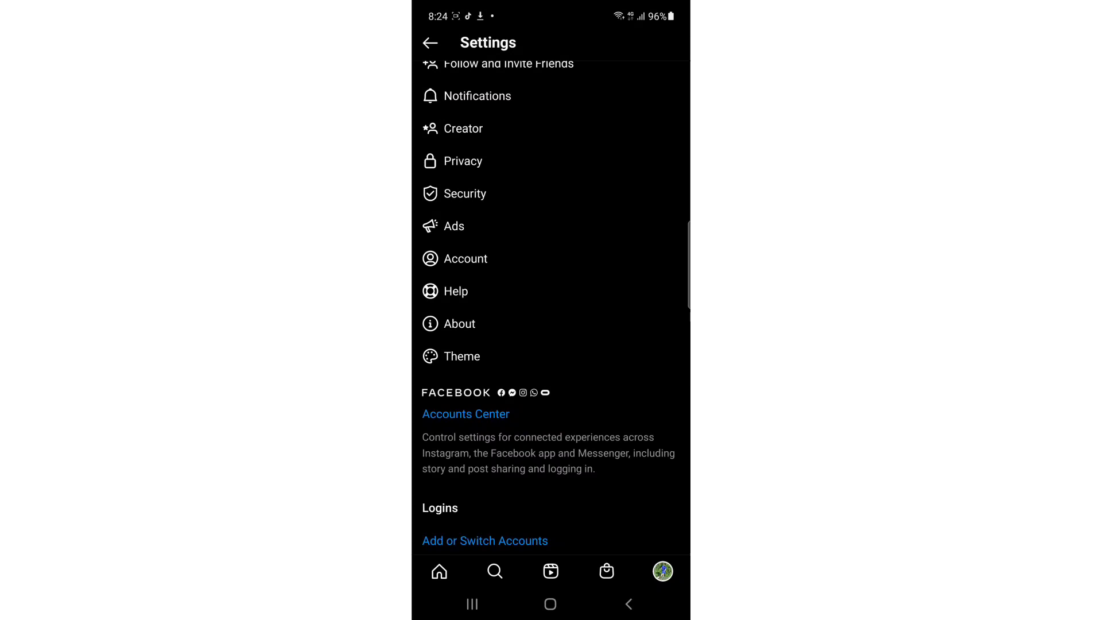
{"action": "left_click", "coordinate": [462, 160]}
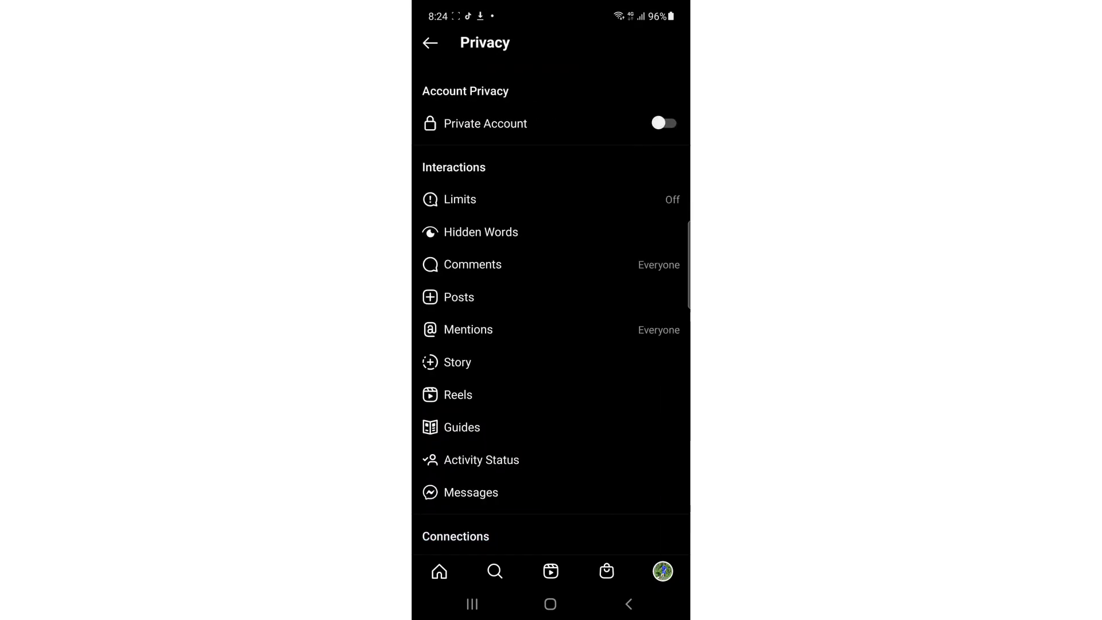
- Under Connections, show the Blocked Accounts list with Unblock options
{"action": "scroll", "scroll_direction": "down", "scroll_amount": 3}
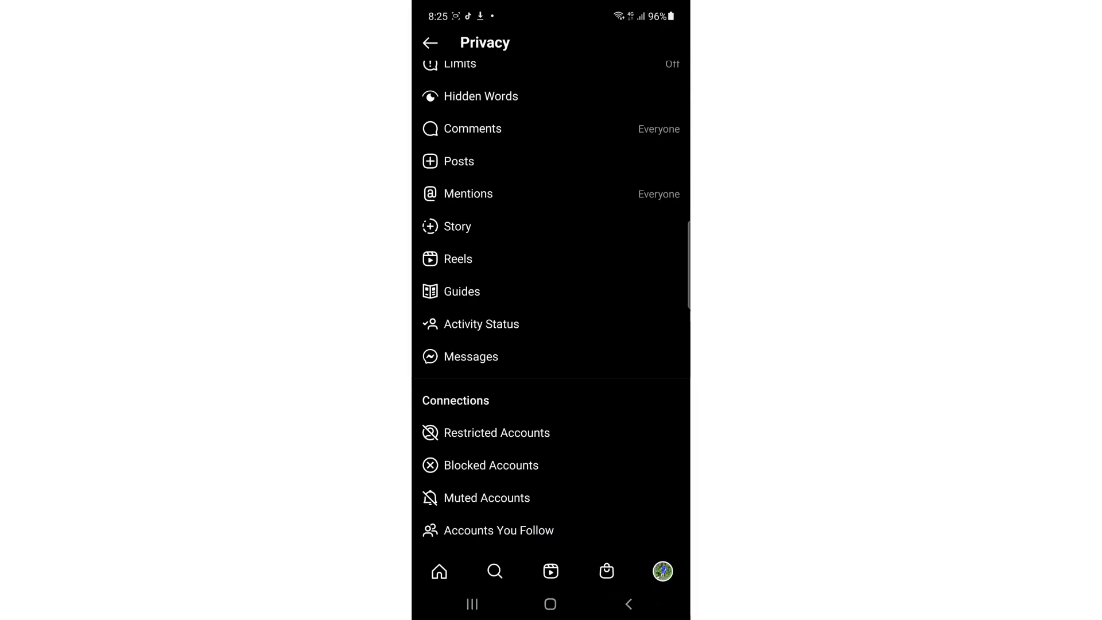
{"action": "left_click", "coordinate": [493, 465]}
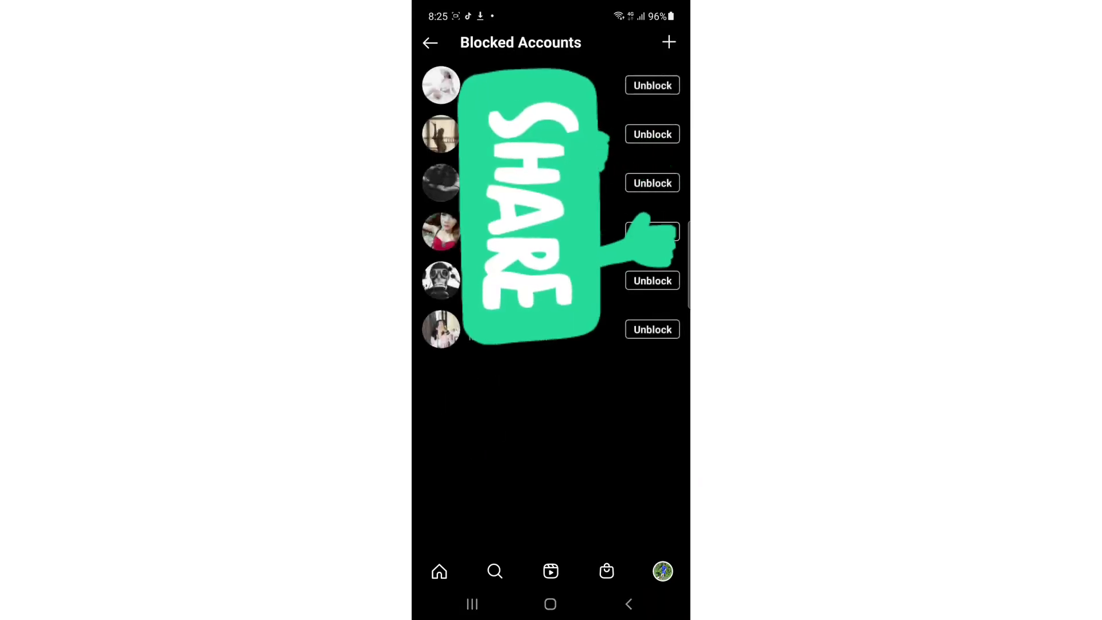